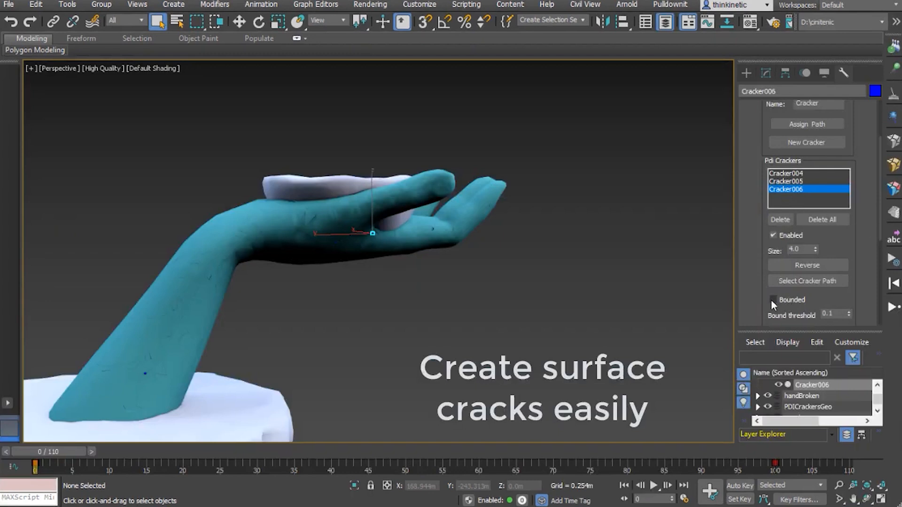
Make Cracker005 bounded and play the animation to watch the hand's surface cracks.
{"action": "left_click", "coordinate": [786, 181]}
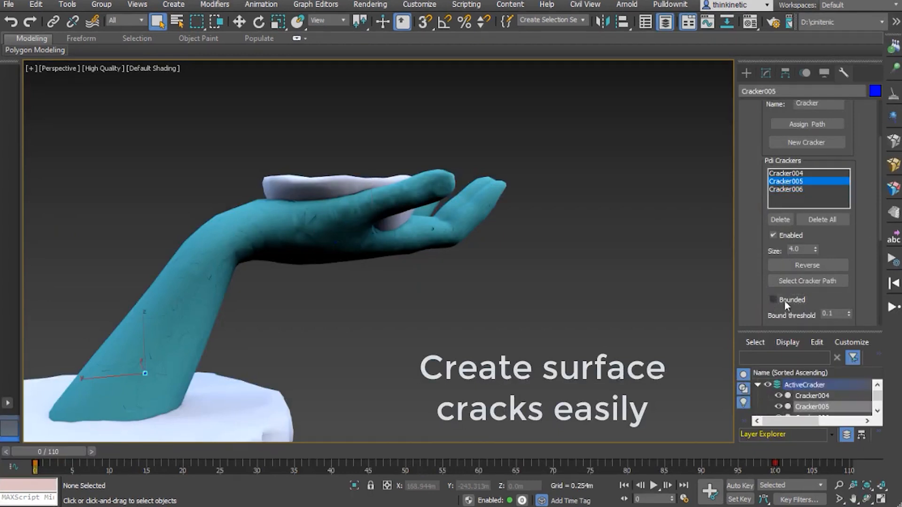
{"action": "left_click", "coordinate": [773, 300]}
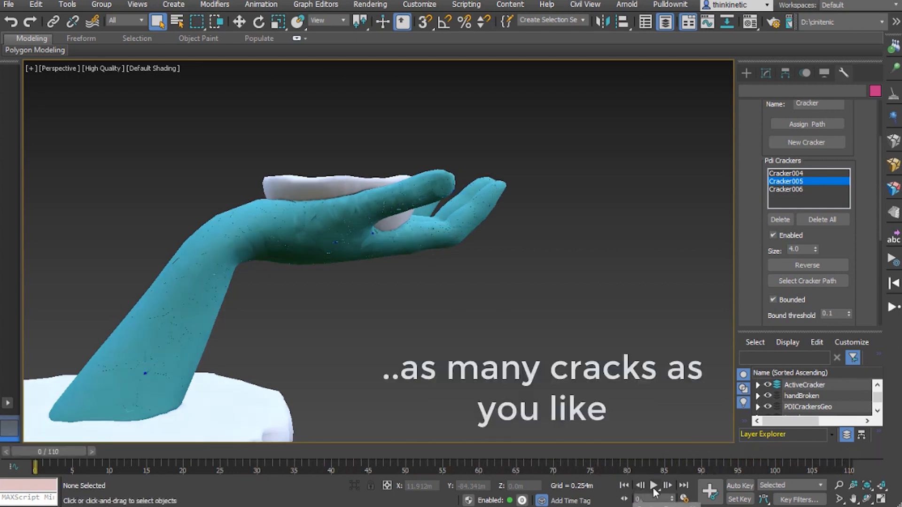
{"action": "left_click", "coordinate": [654, 486]}
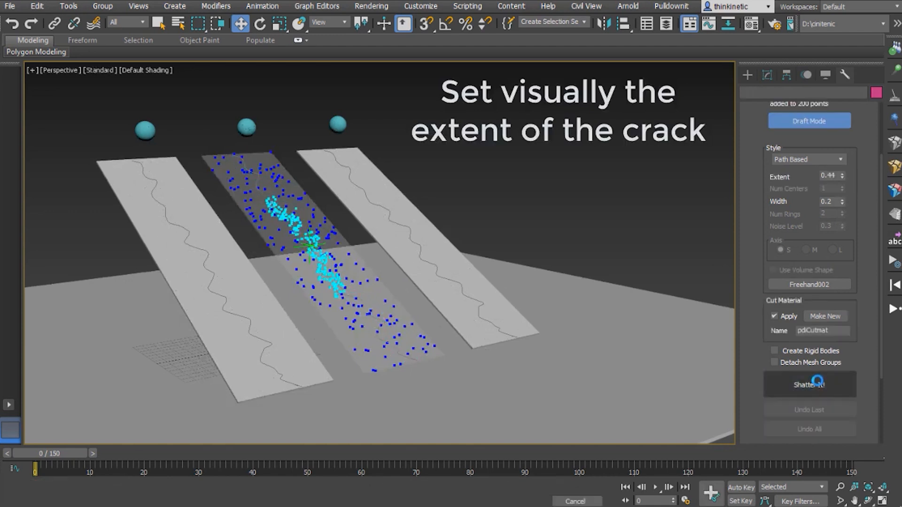
Shatter the middle plane along its curve, move shCenter011, and reshatter the right plane.
{"action": "left_click", "coordinate": [810, 384]}
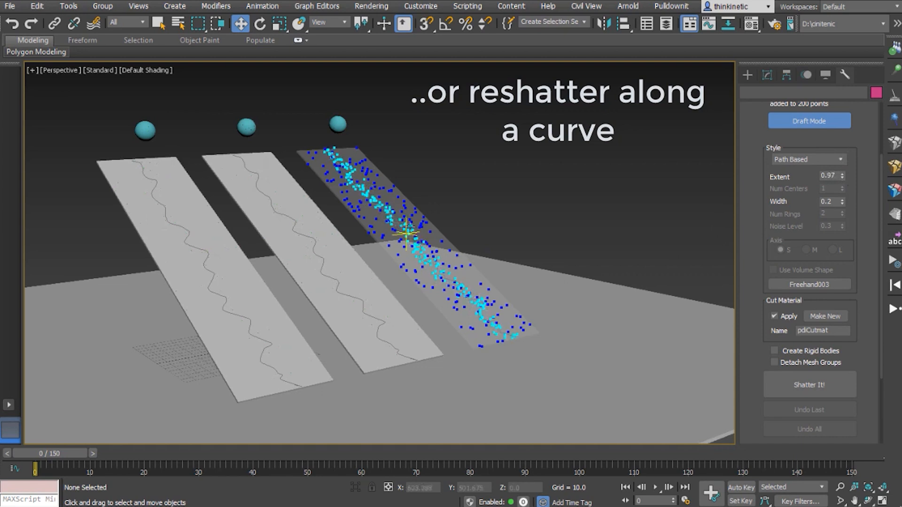
{"action": "left_click", "coordinate": [482, 254]}
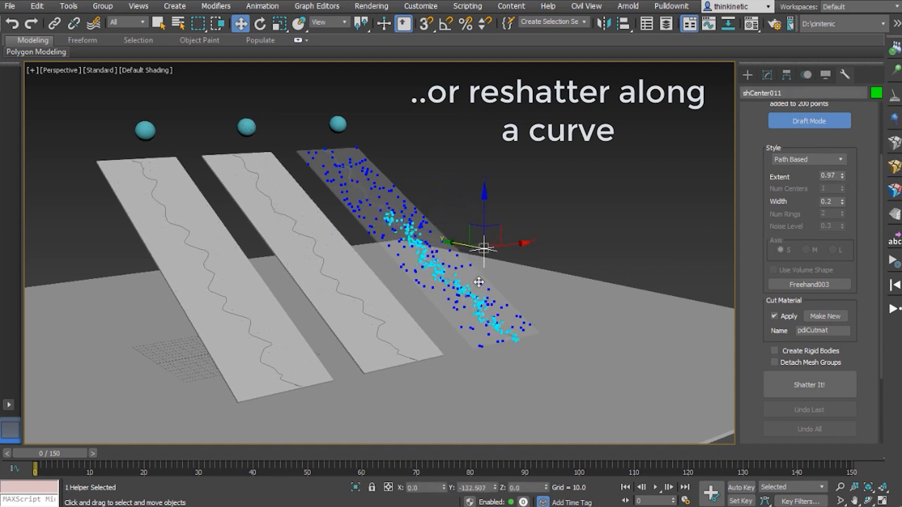
{"action": "left_click", "coordinate": [809, 385]}
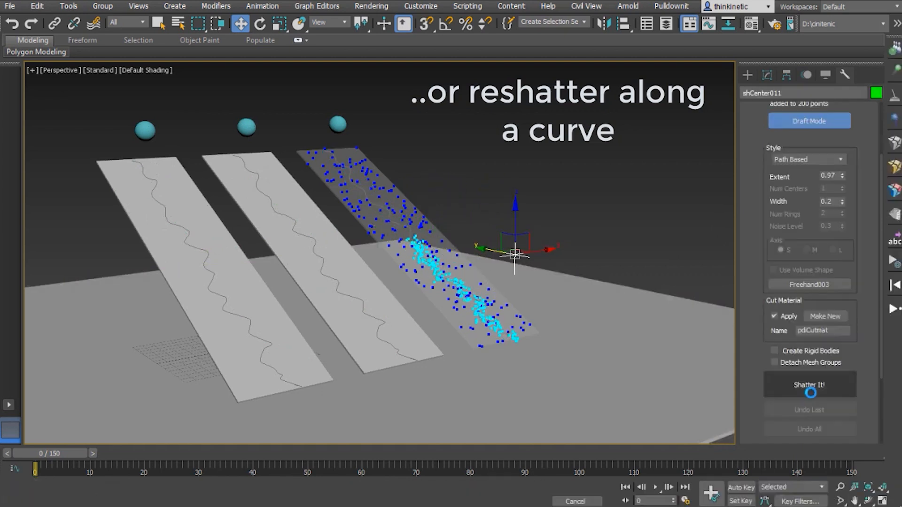
{"action": "left_click", "coordinate": [809, 384]}
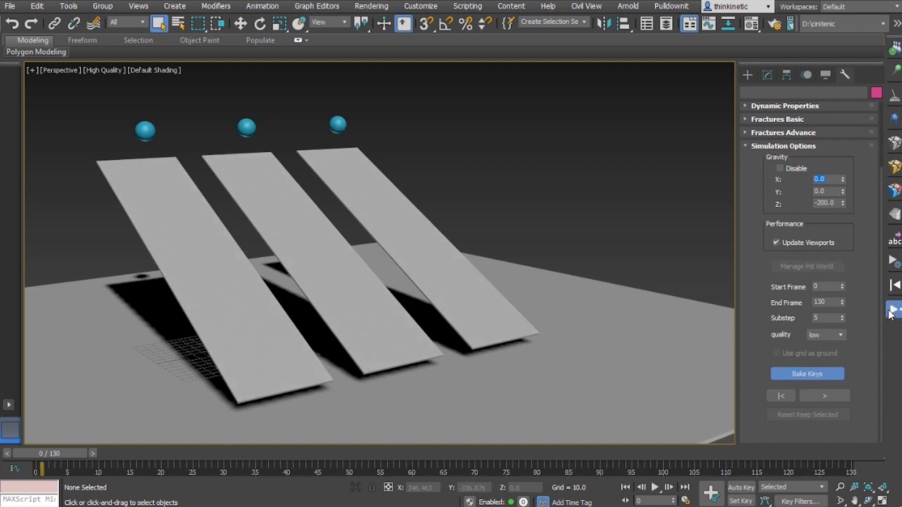
{"action": "left_click", "coordinate": [825, 395]}
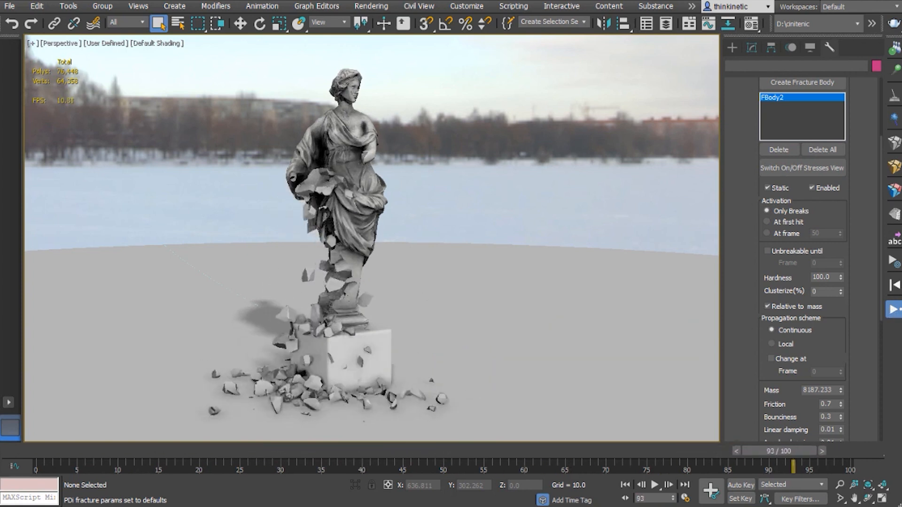
Bake the statue's keys, add jagginess to broken fragments only, and inspect mid-collapse.
{"action": "left_click_drag", "start_coordinate": [766, 451], "coordinate": [54, 451]}
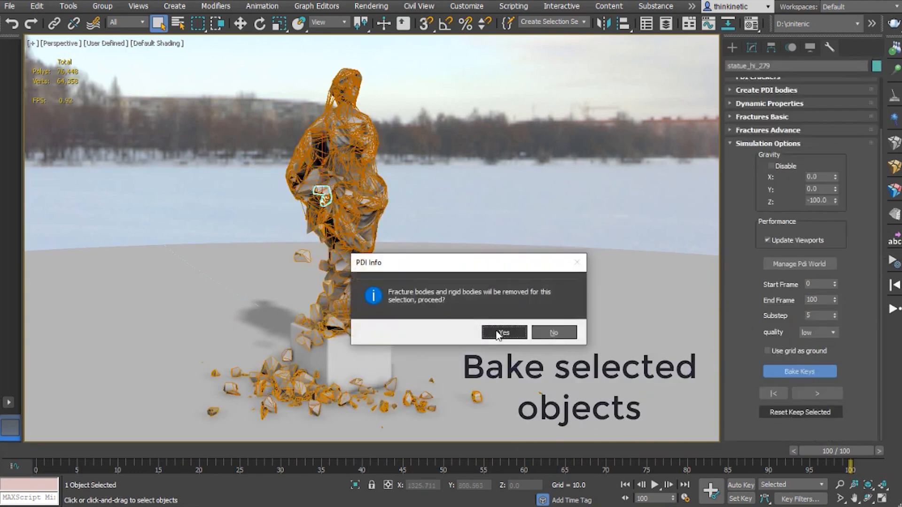
{"action": "left_click", "coordinate": [503, 333]}
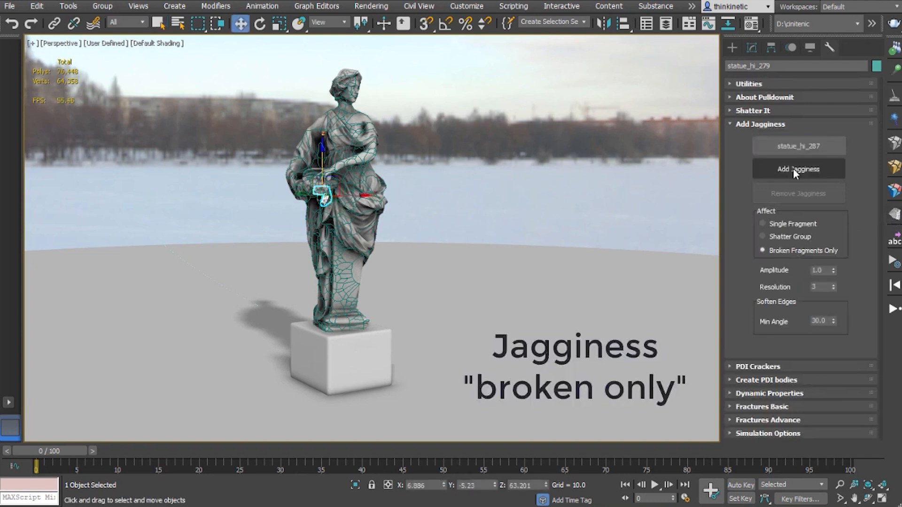
{"action": "left_click", "coordinate": [798, 168]}
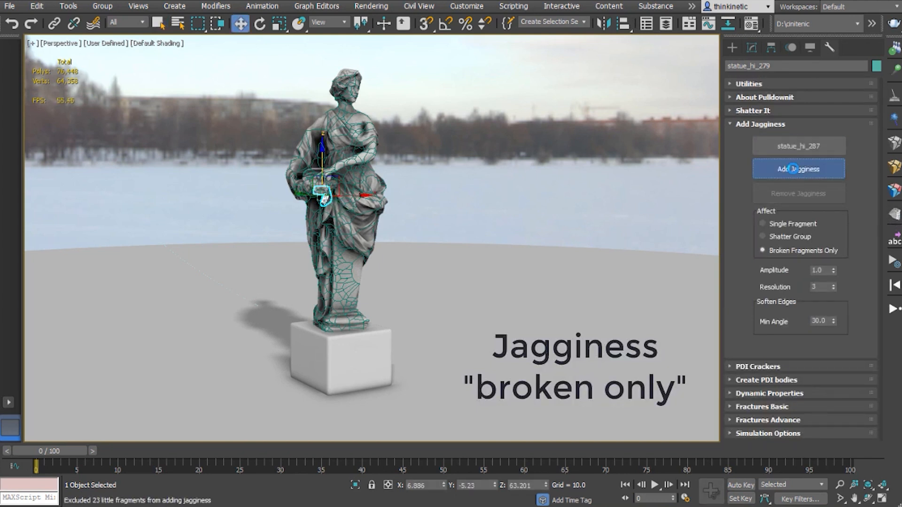
{"action": "left_click", "coordinate": [799, 168]}
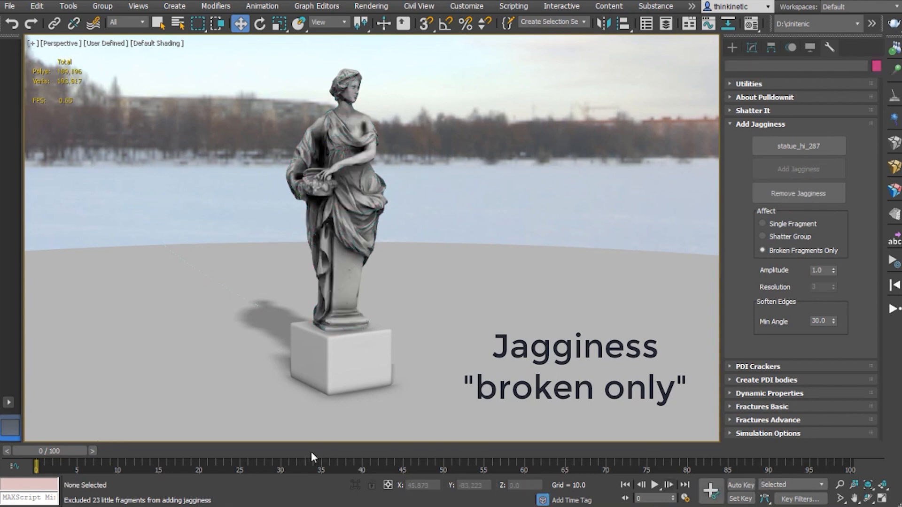
{"action": "left_click_drag", "start_coordinate": [54, 462], "coordinate": [436, 462]}
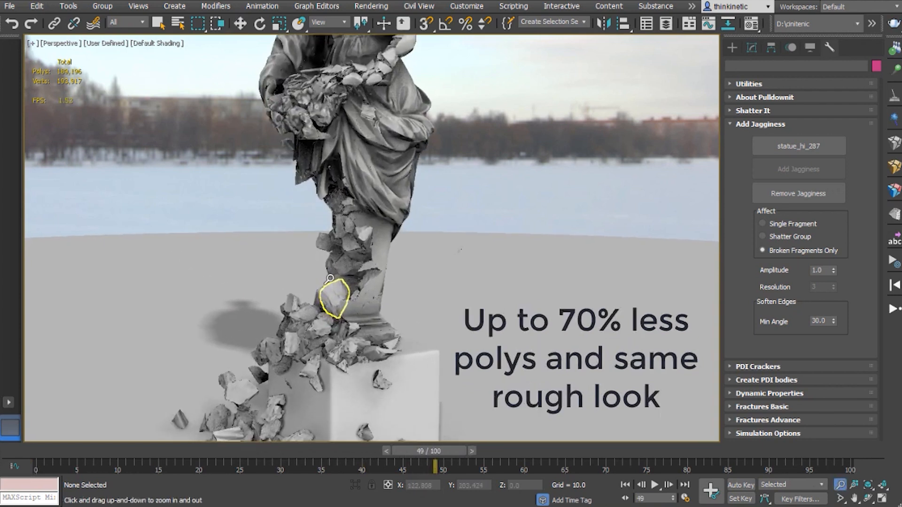
{"action": "left_click_drag", "start_coordinate": [433, 451], "coordinate": [564, 451]}
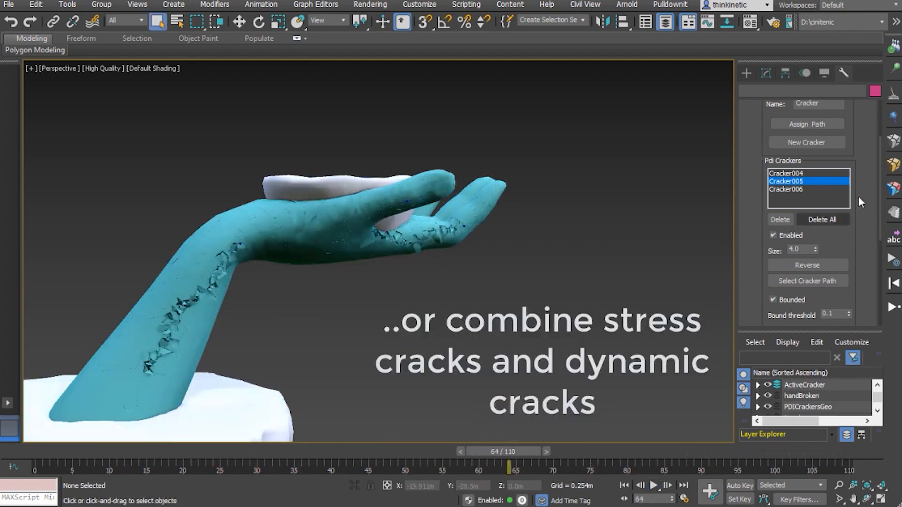
Enable the Cracker004 crack and play the hand cracking animation.
{"action": "left_click", "coordinate": [786, 173]}
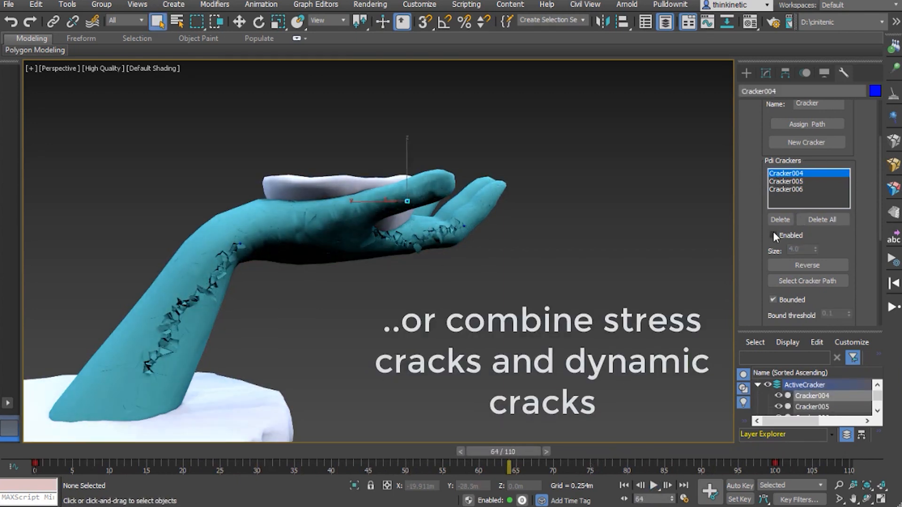
{"action": "left_click", "coordinate": [773, 235]}
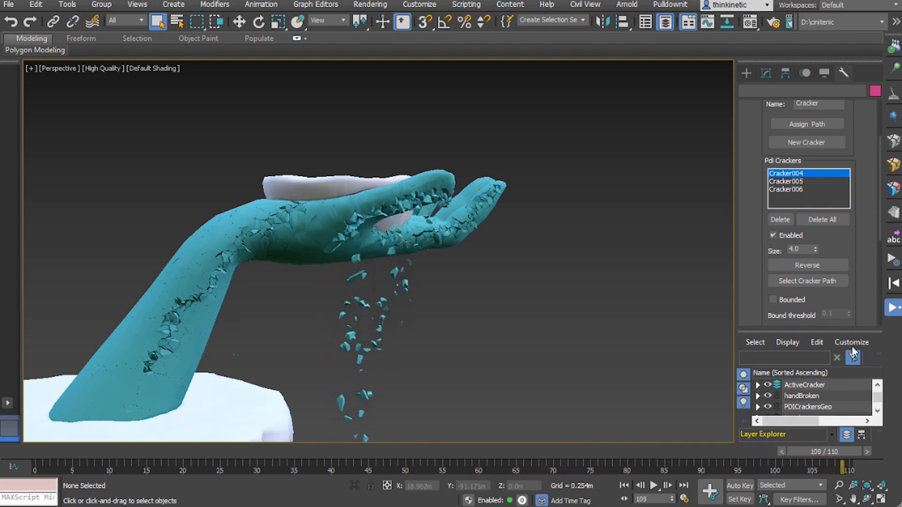
{"action": "left_click", "coordinate": [655, 486]}
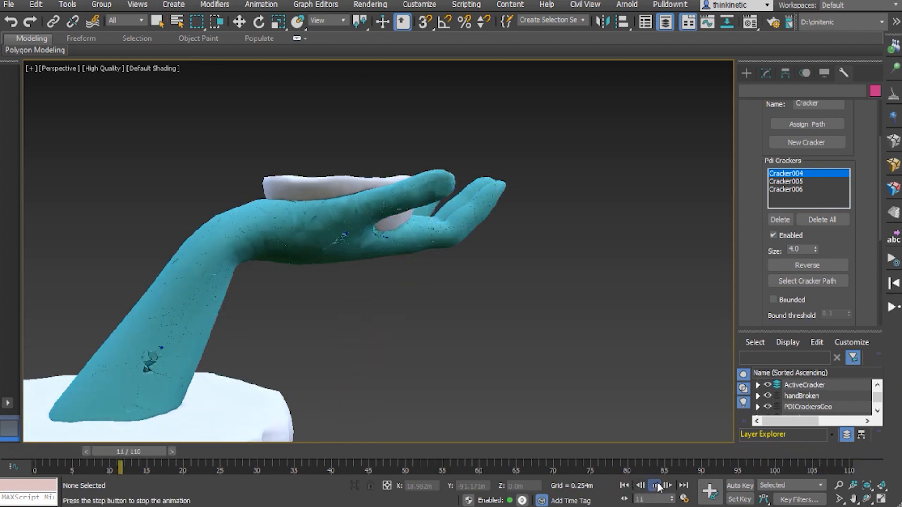
{"action": "left_click", "coordinate": [656, 485]}
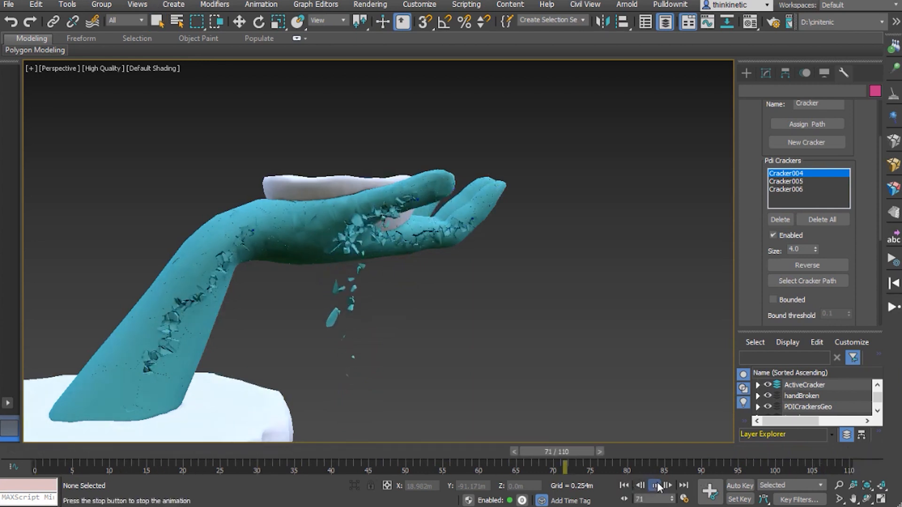
{"action": "left_click", "coordinate": [654, 484]}
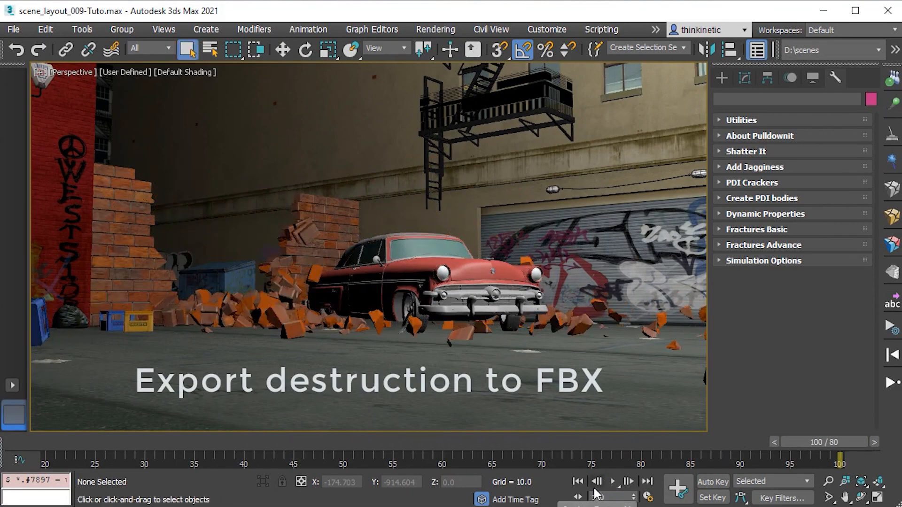
Bring up Pulldownit's PDI Combine Nodes dialog for the brick wall Alembic export.
{"action": "left_click", "coordinate": [14, 29]}
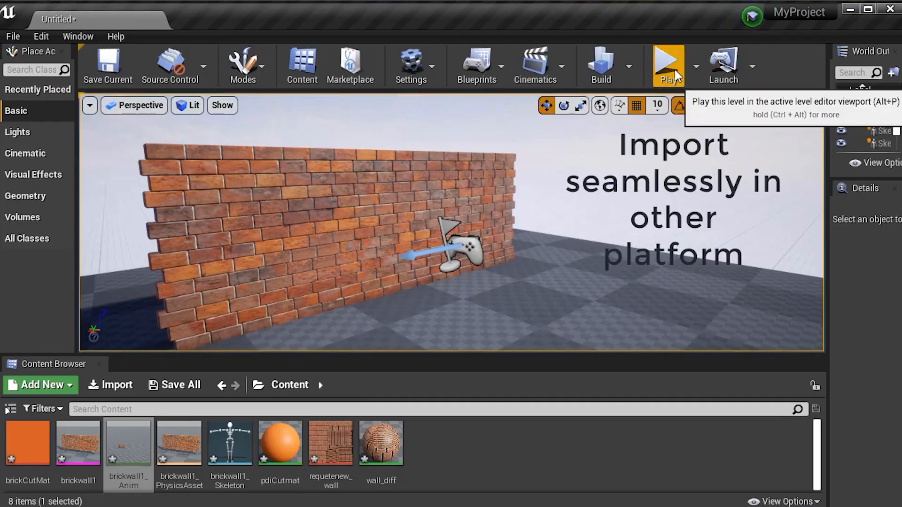
{"action": "left_click", "coordinate": [668, 60]}
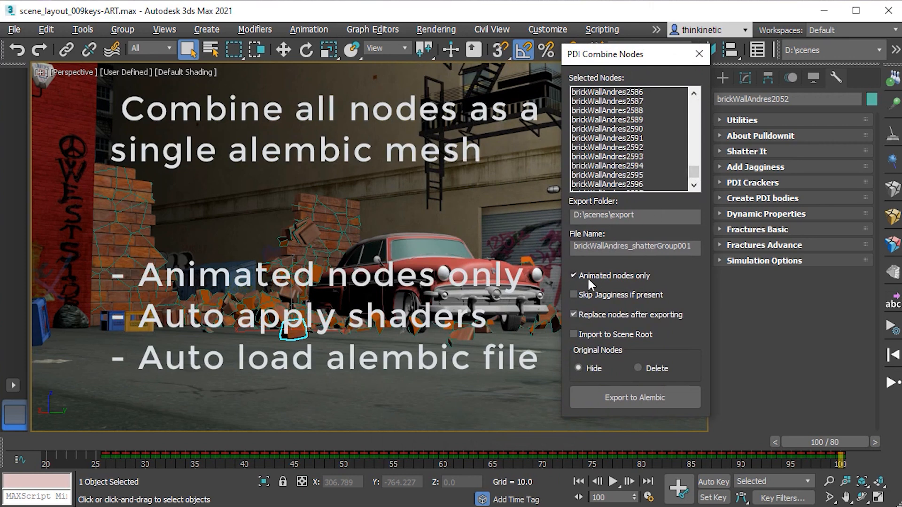
{"action": "left_click", "coordinate": [626, 398]}
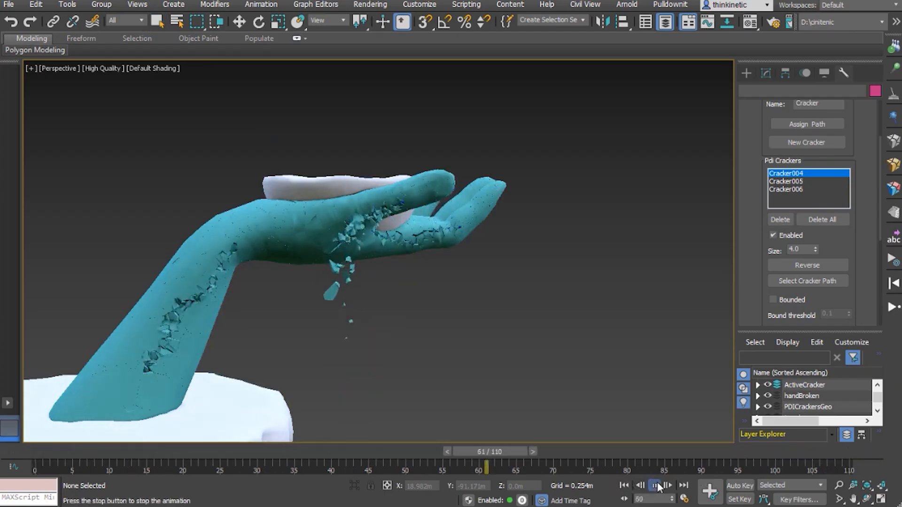
Stop the cracking playback at frame 107 and bring up the Display panel settings.
{"action": "left_click", "coordinate": [655, 485]}
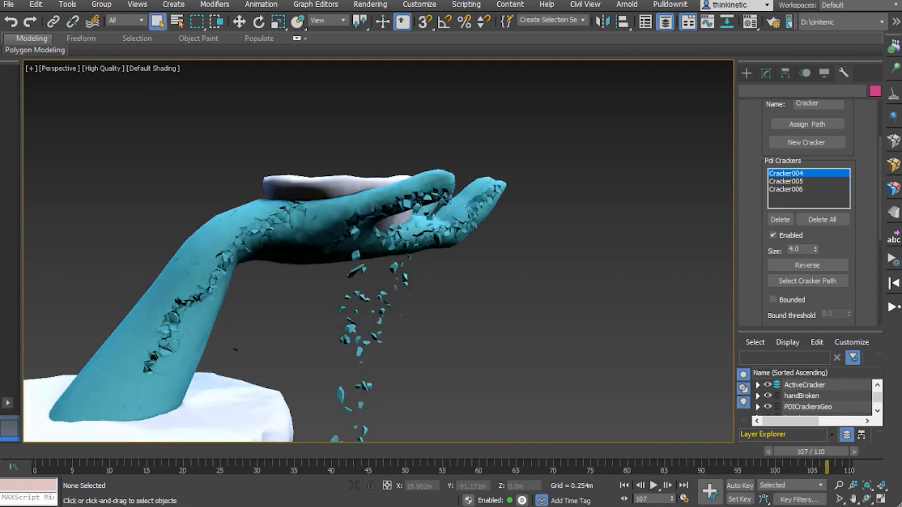
{"action": "left_click", "coordinate": [823, 73]}
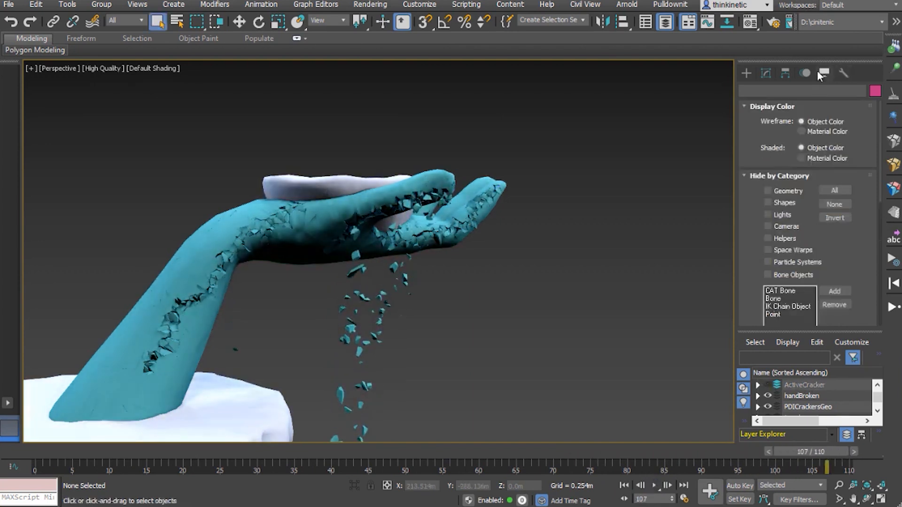
{"action": "left_click", "coordinate": [801, 158]}
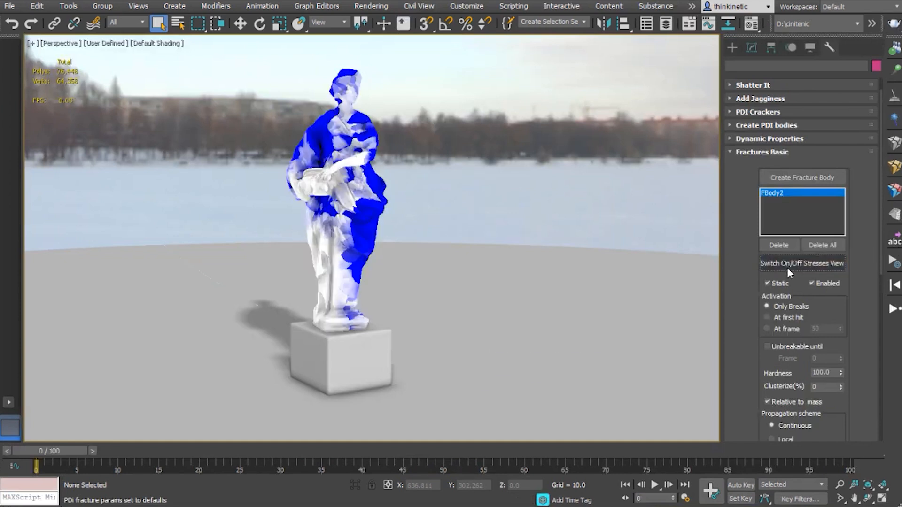
In Fractures Advance, highlight cluster0 and cluster7 and toggle cluster7's Breakable at frame.
{"action": "left_click", "coordinate": [767, 165]}
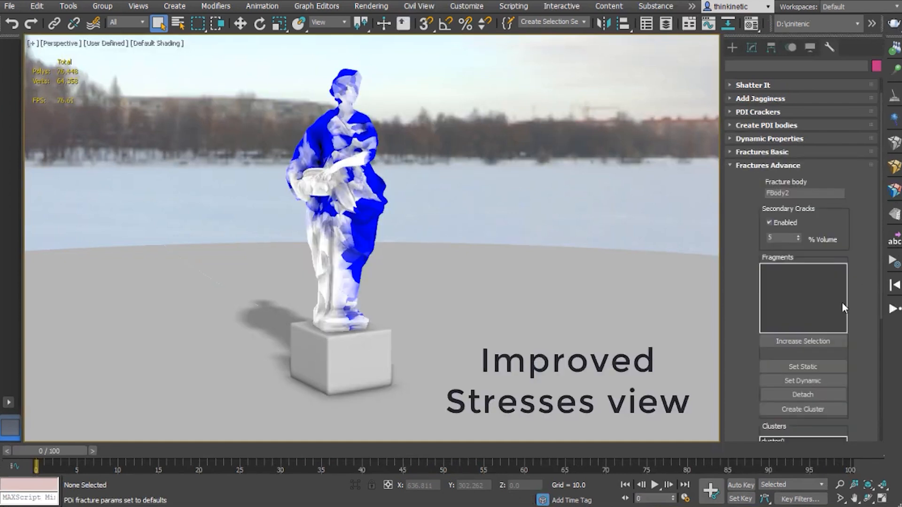
{"action": "scroll", "scroll_direction": "down", "scroll_amount": 3}
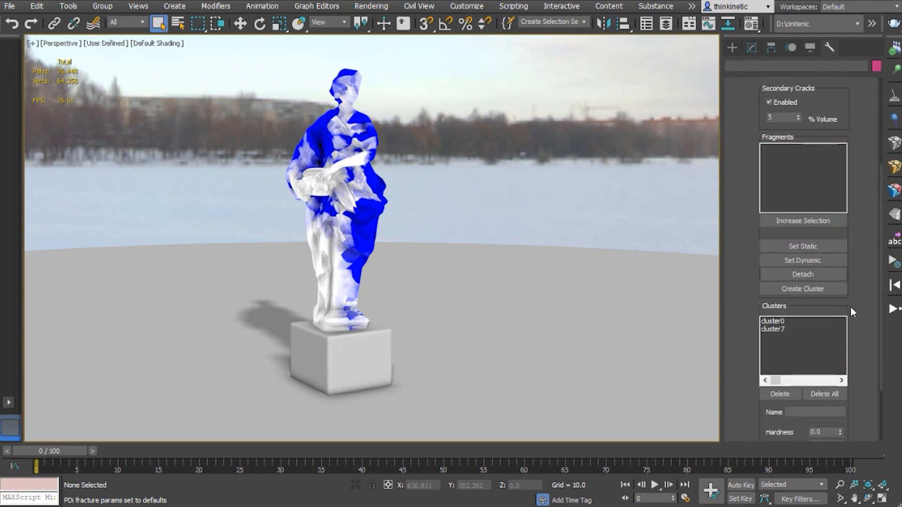
{"action": "left_click", "coordinate": [773, 321]}
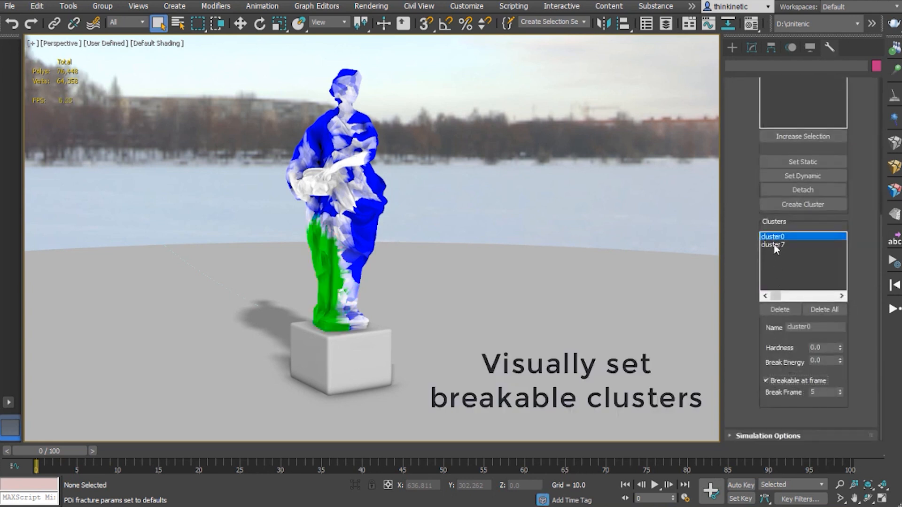
{"action": "left_click", "coordinate": [772, 245]}
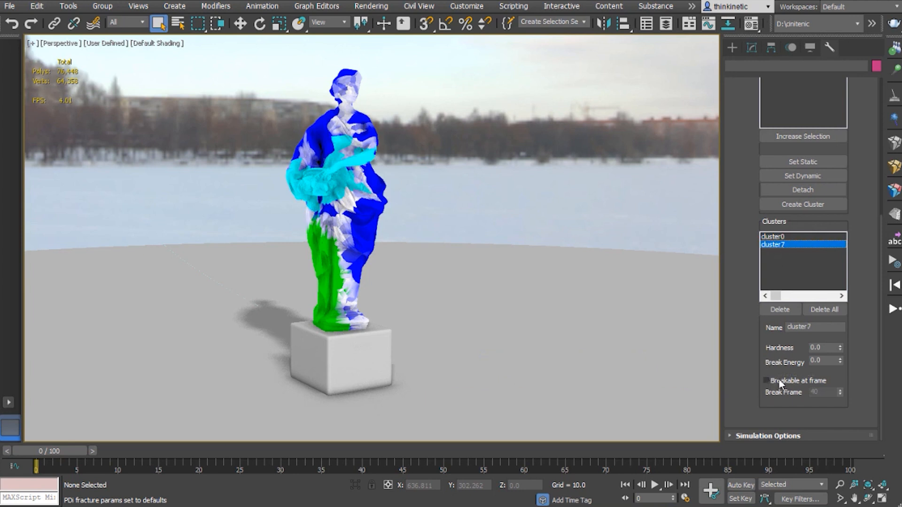
{"action": "left_click", "coordinate": [766, 380]}
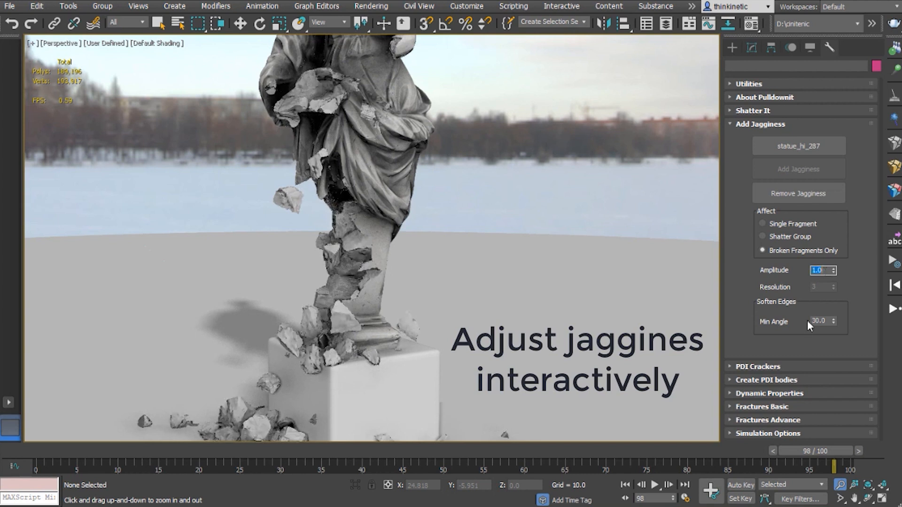
Set jagginess Amplitude 1.0 and Min Angle 30, then review frame 27.
{"action": "left_click", "coordinate": [819, 321]}
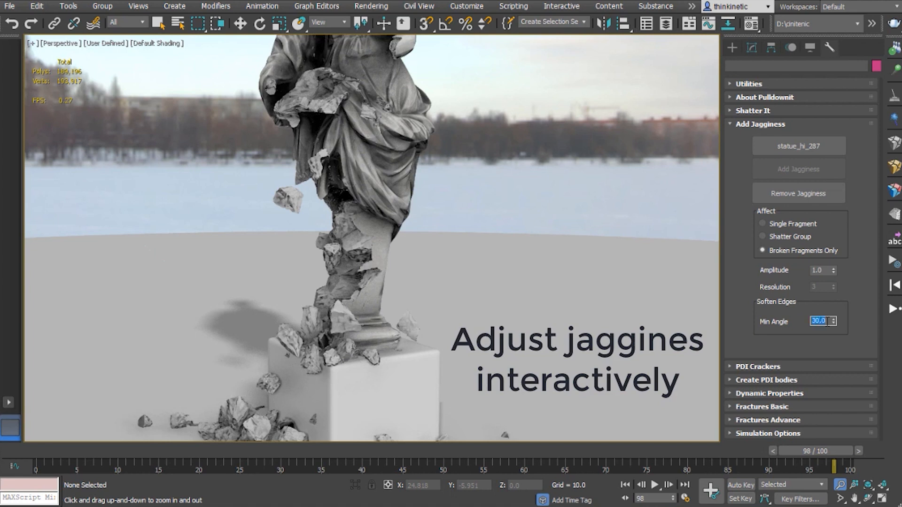
{"action": "left_click_drag", "start_coordinate": [834, 464], "coordinate": [235, 464]}
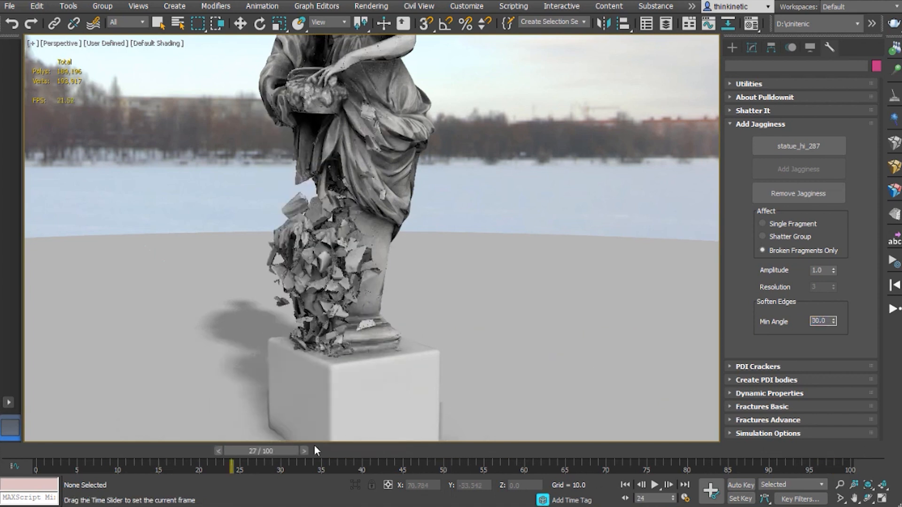